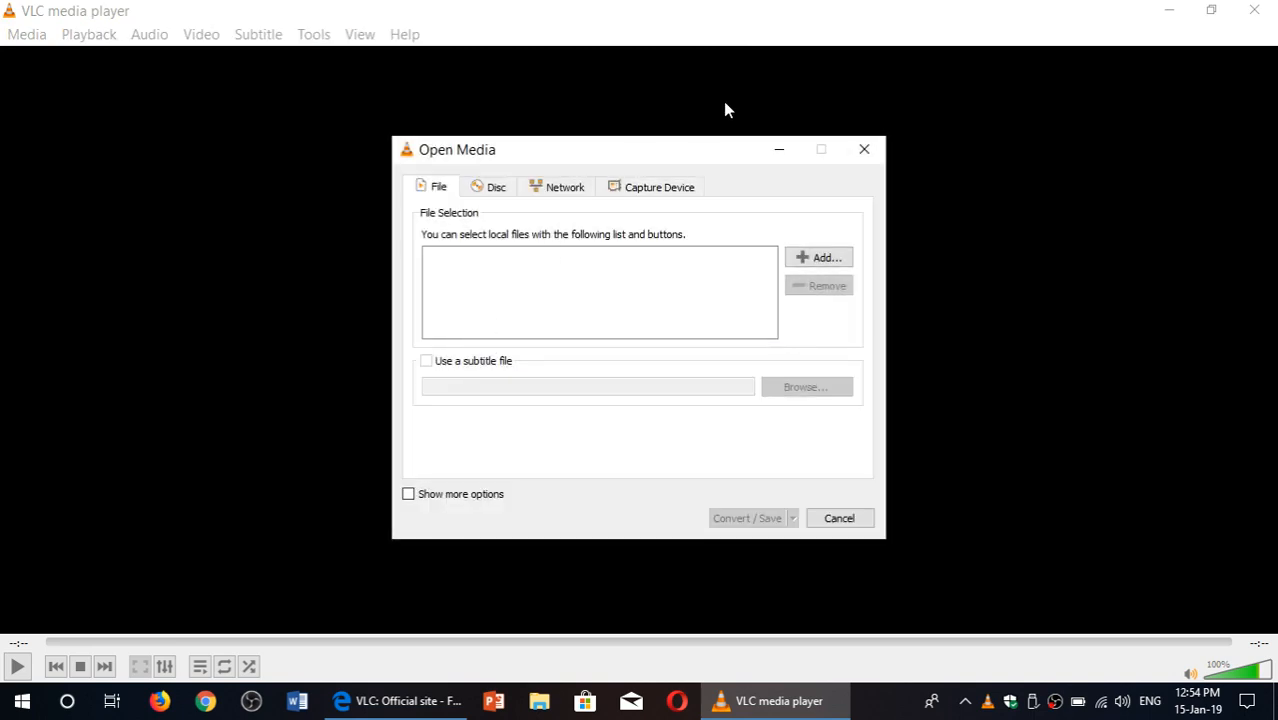
Dismiss VLC's Open Media dialog with Cancel, leaving the player idle with no media.
{"action": "left_click", "coordinate": [838, 518]}
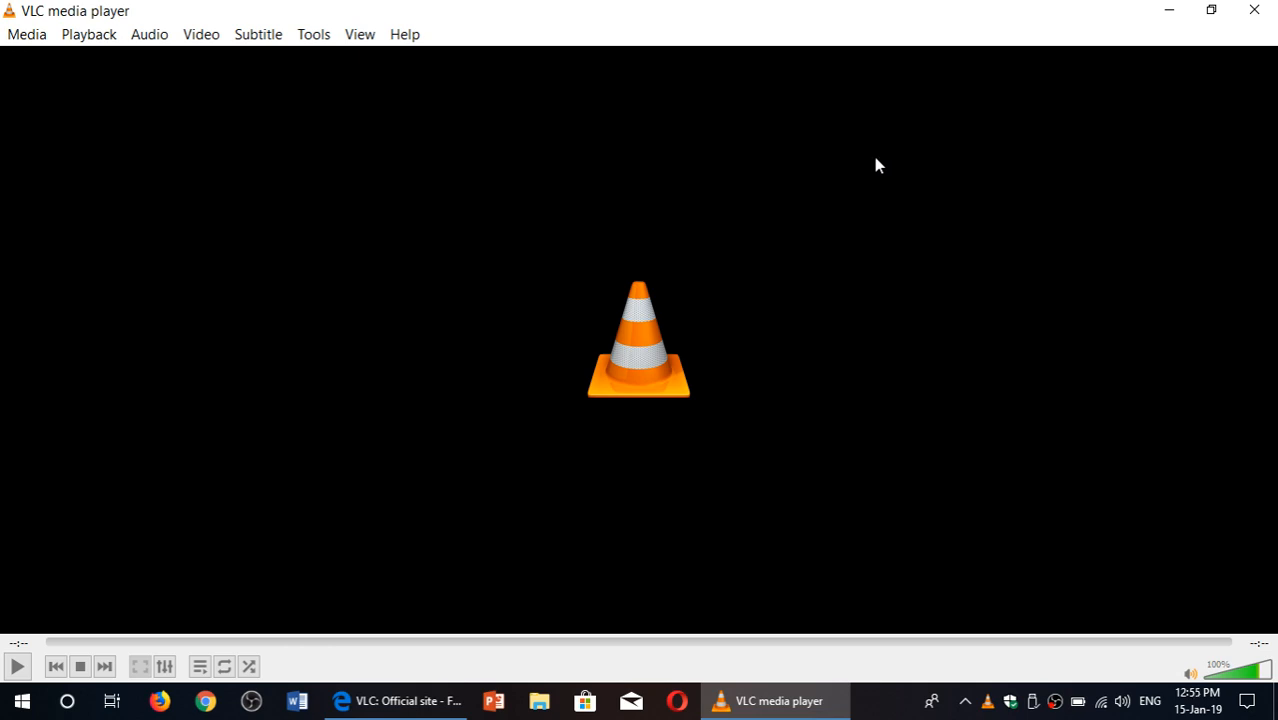
{"action": "mouse_move", "coordinate": [660, 302]}
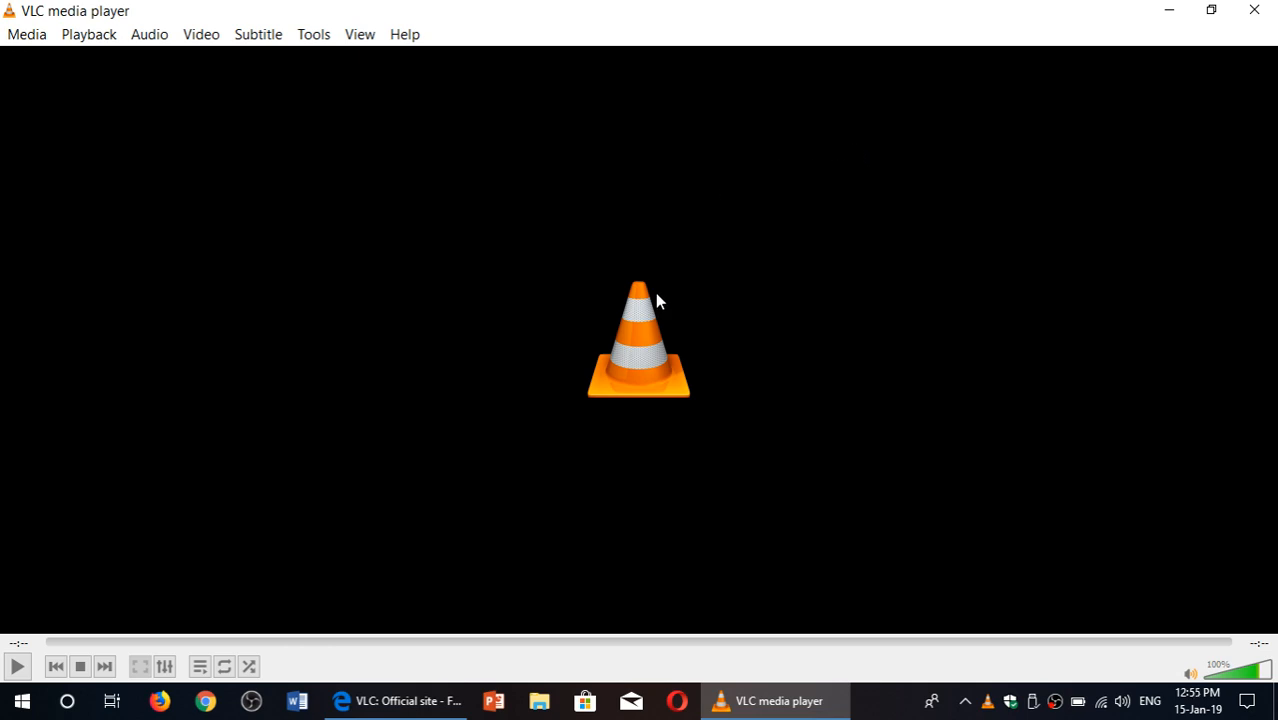
Switch to Edge's videolan.org tab and cycle through the rotating VLC screenshots on the home page.
{"action": "left_click", "coordinate": [396, 700]}
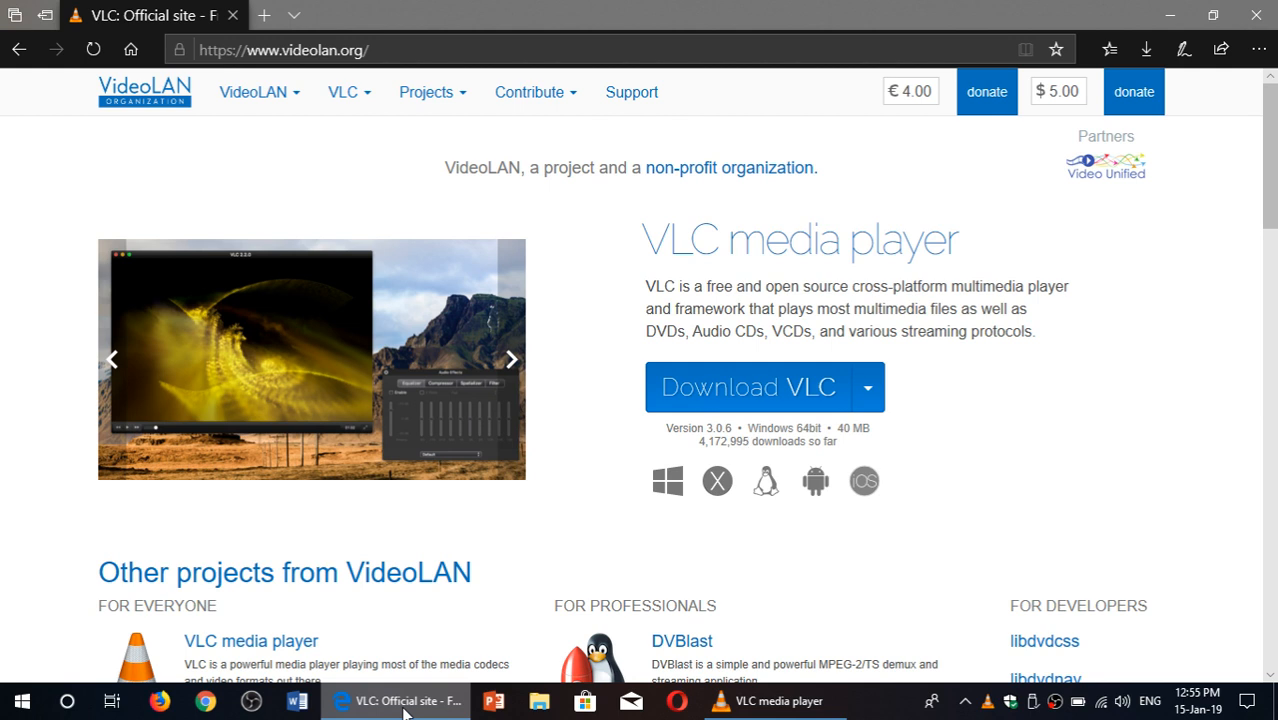
{"action": "left_click", "coordinate": [512, 360]}
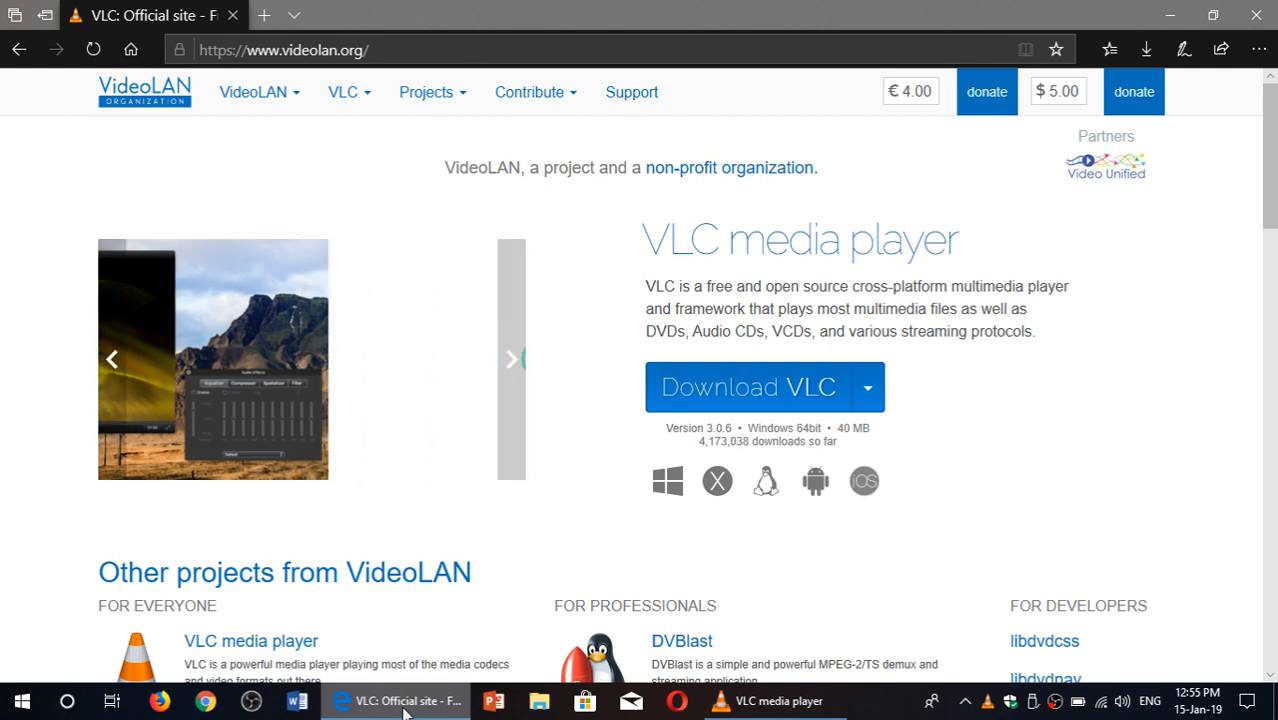
{"action": "left_click", "coordinate": [512, 358]}
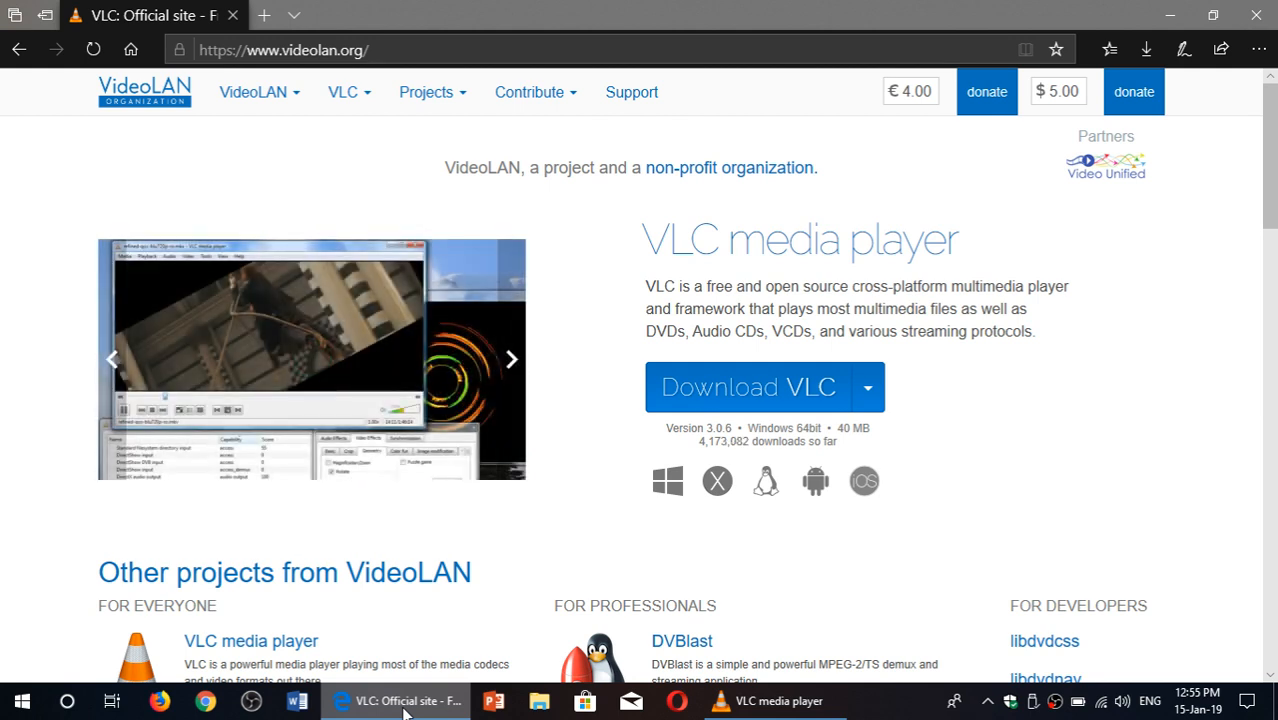
{"action": "left_click", "coordinate": [512, 360]}
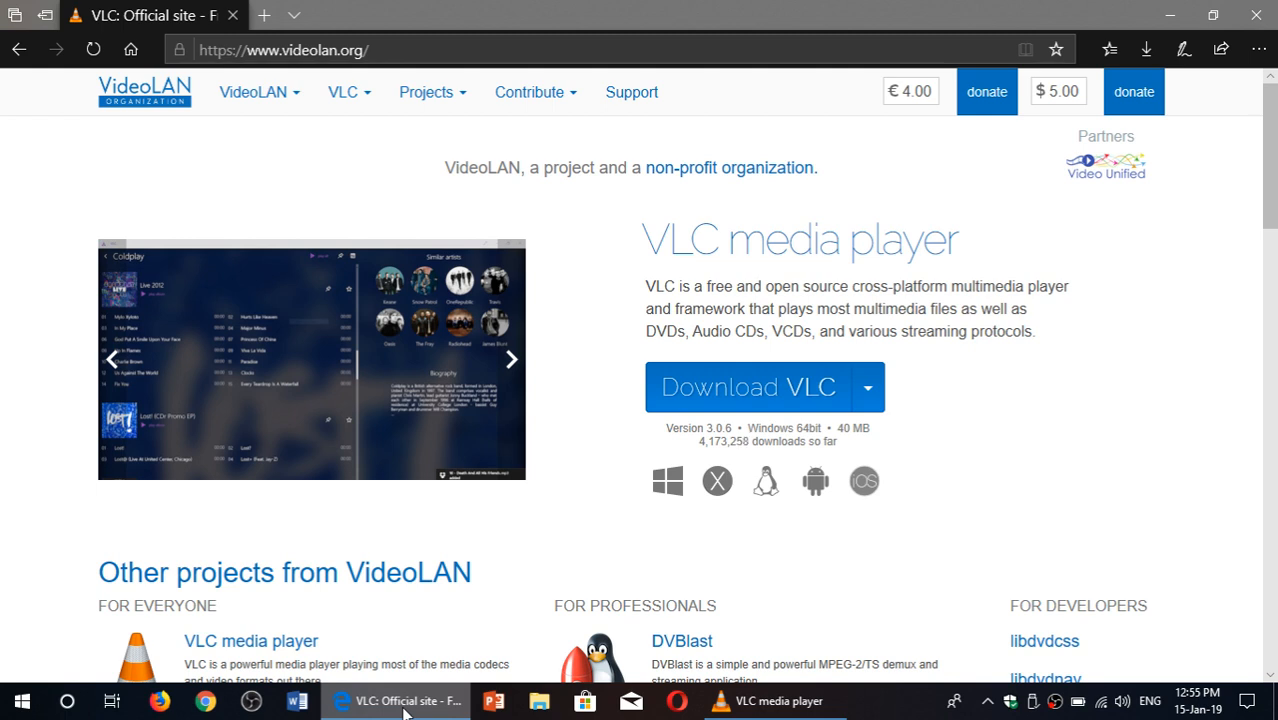
{"action": "left_click", "coordinate": [512, 360]}
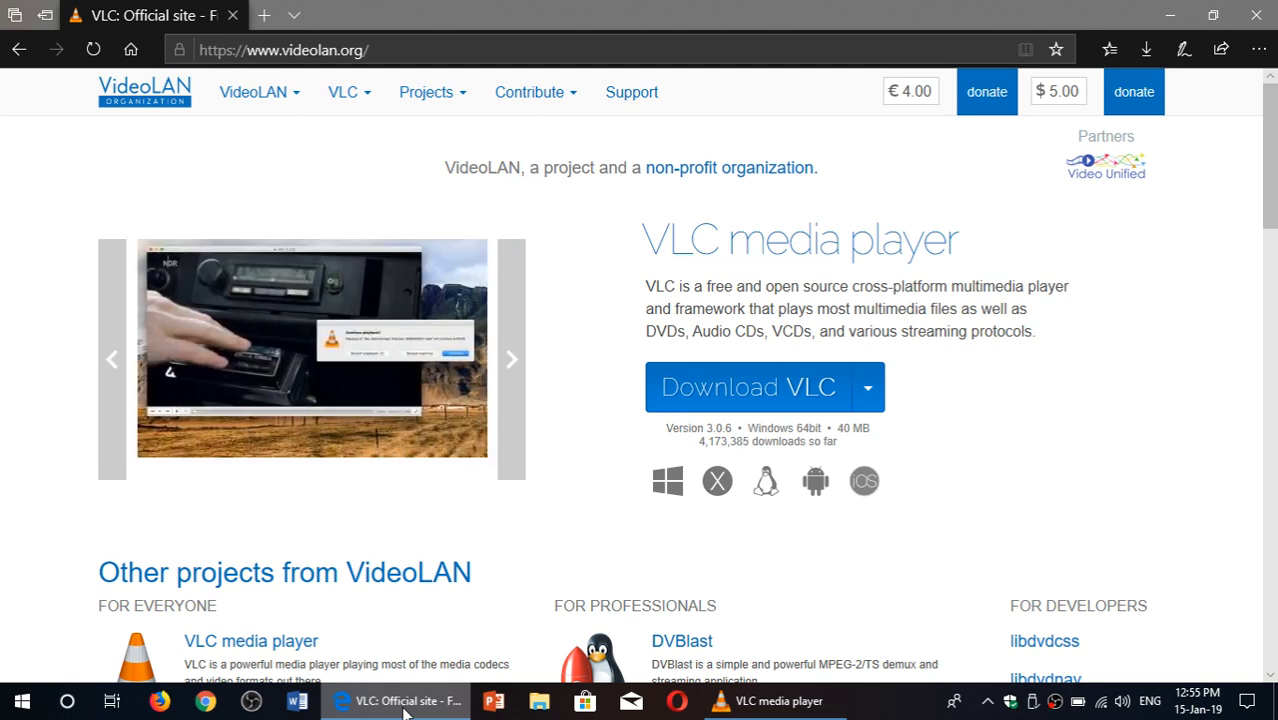
{"action": "left_click", "coordinate": [512, 360]}
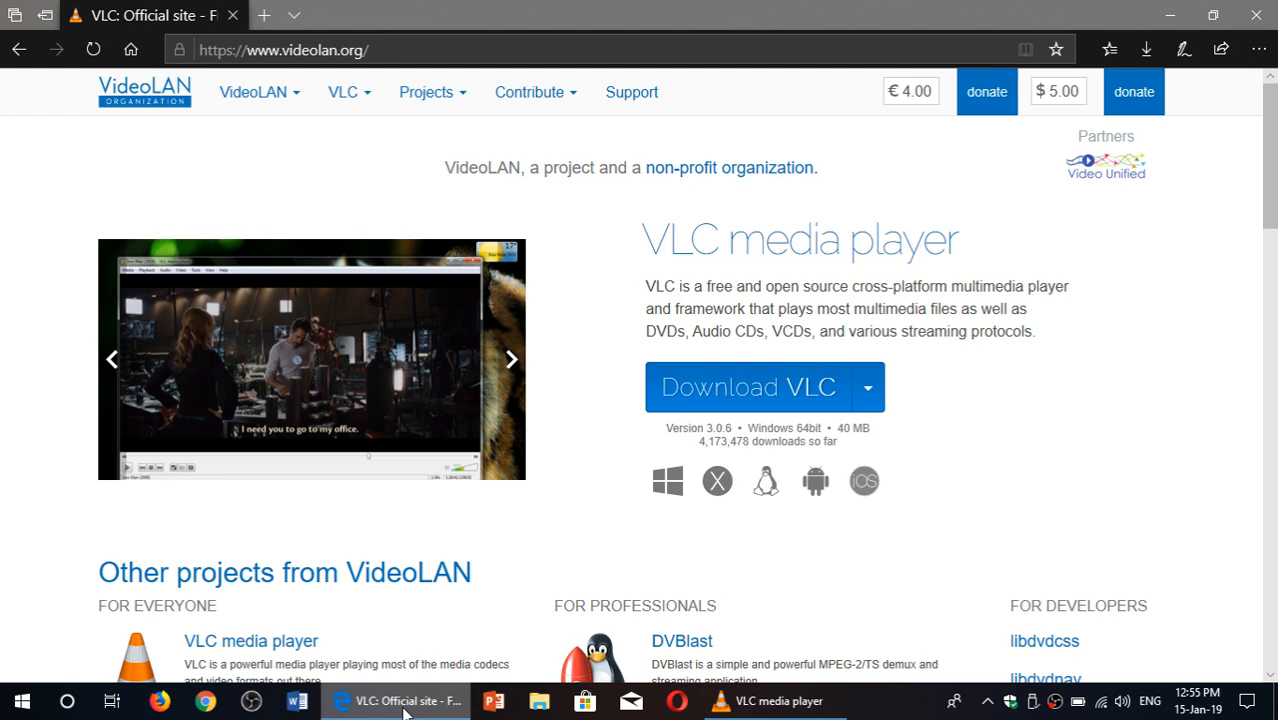
{"action": "left_click", "coordinate": [512, 360]}
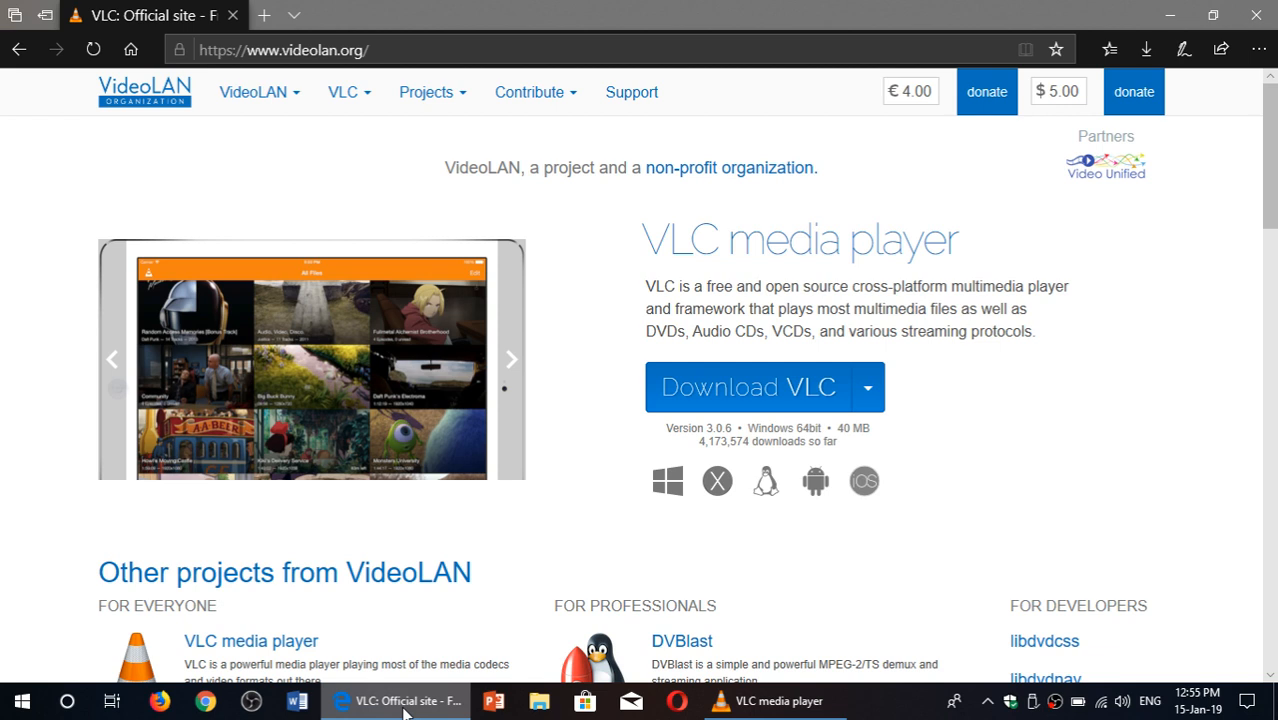
{"action": "left_click", "coordinate": [512, 358]}
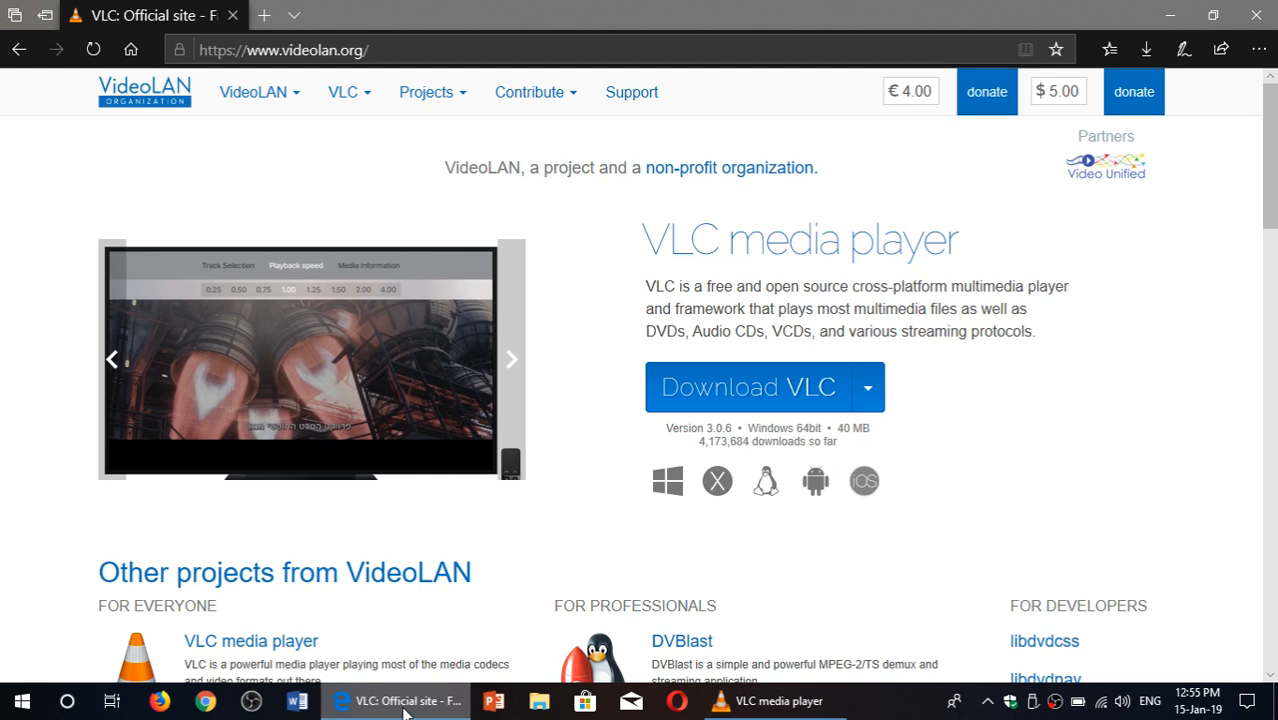
{"action": "left_click", "coordinate": [512, 360]}
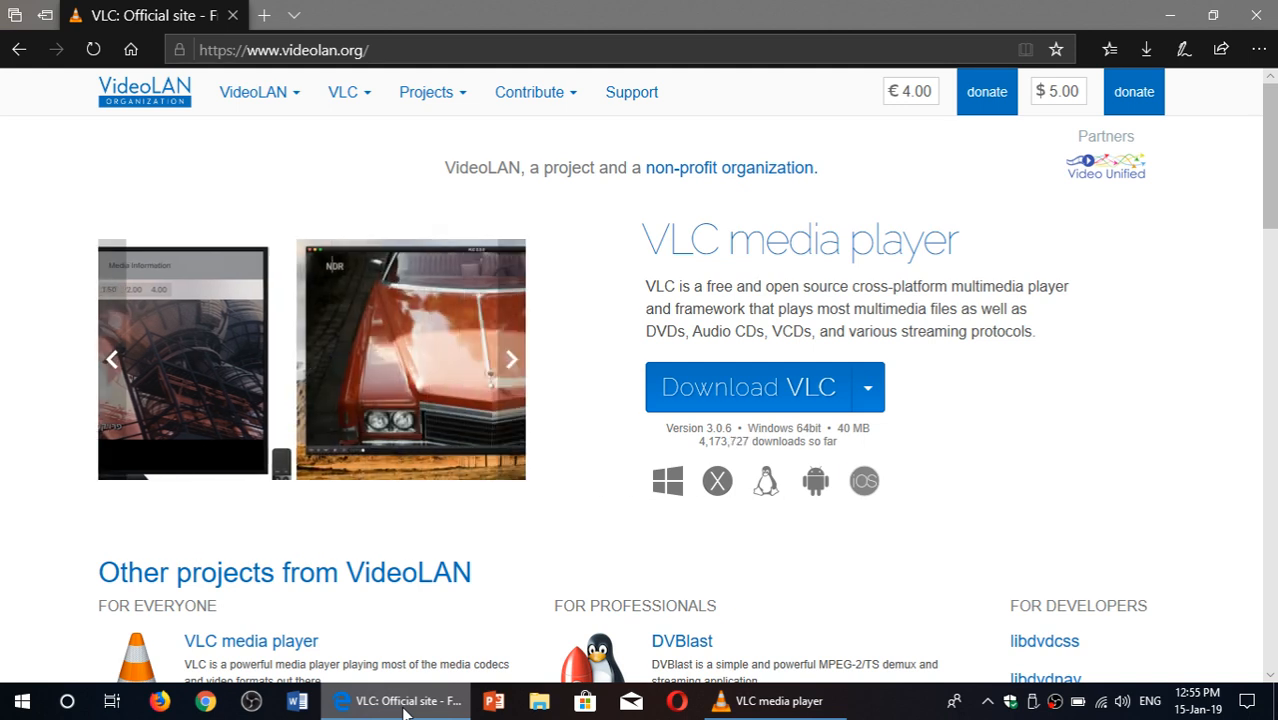
{"action": "left_click", "coordinate": [512, 360]}
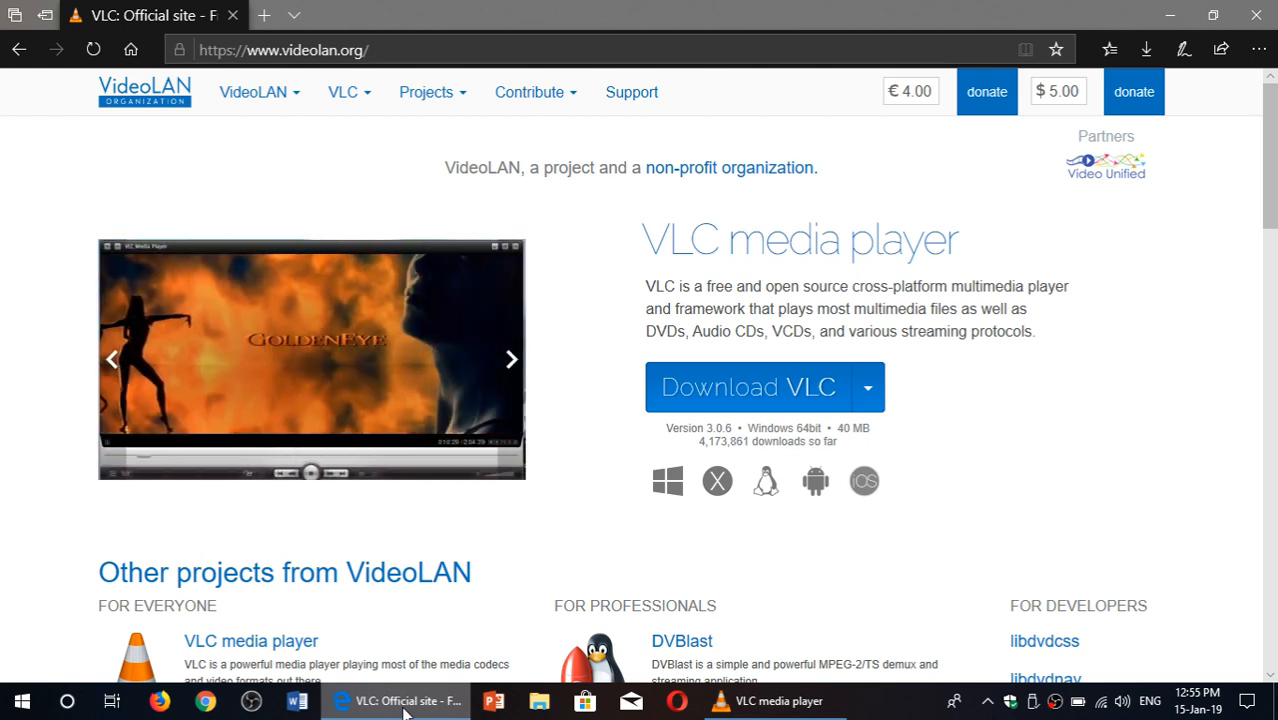
{"action": "left_click", "coordinate": [510, 360]}
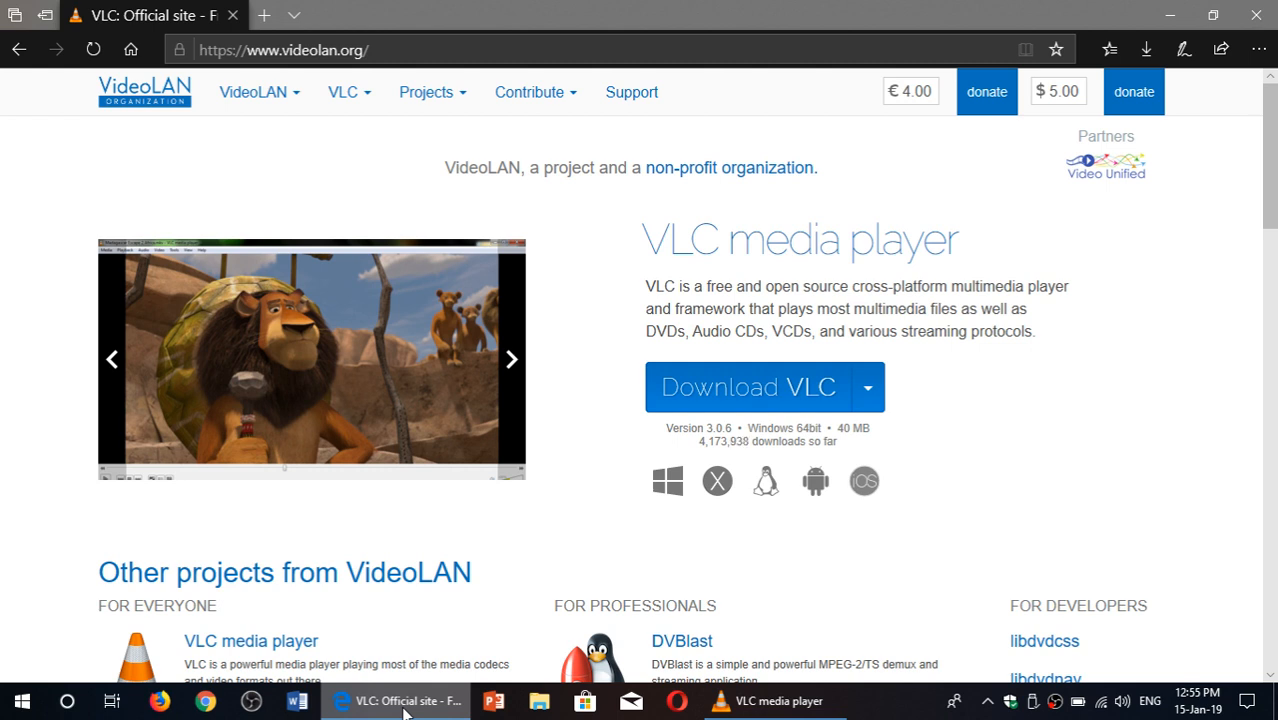
{"action": "left_click", "coordinate": [512, 360]}
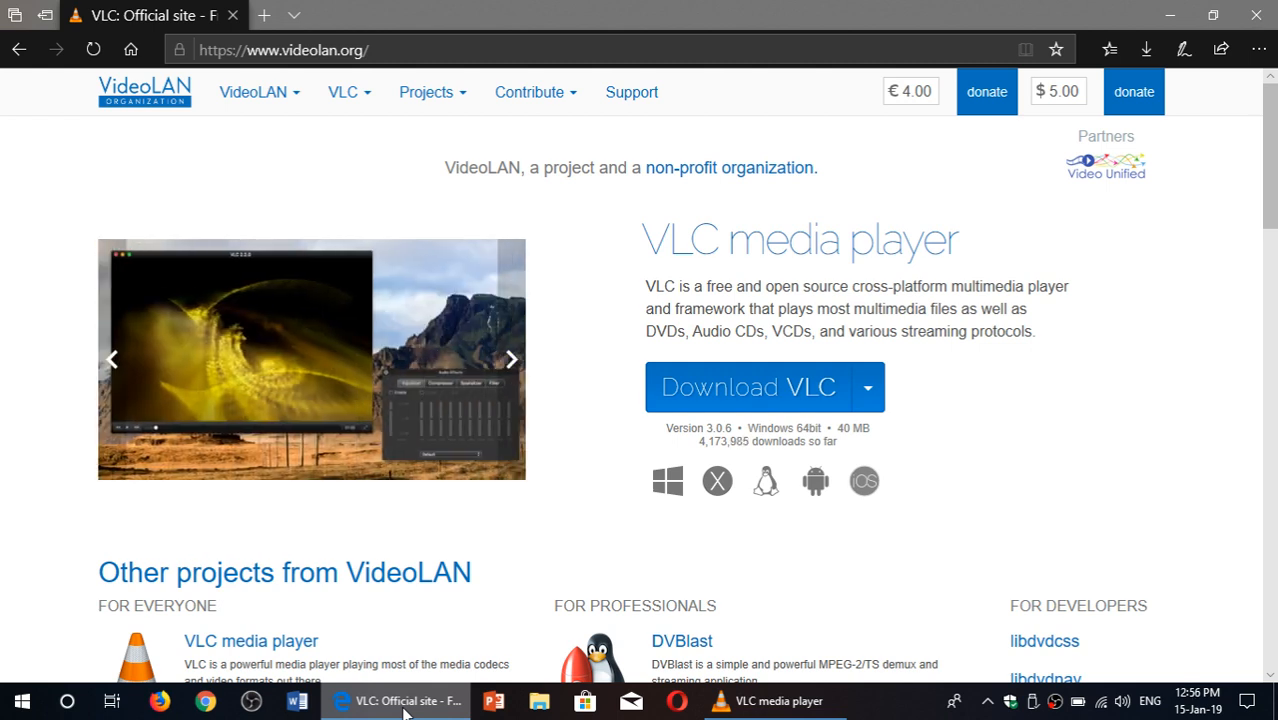
{"action": "left_click", "coordinate": [512, 360]}
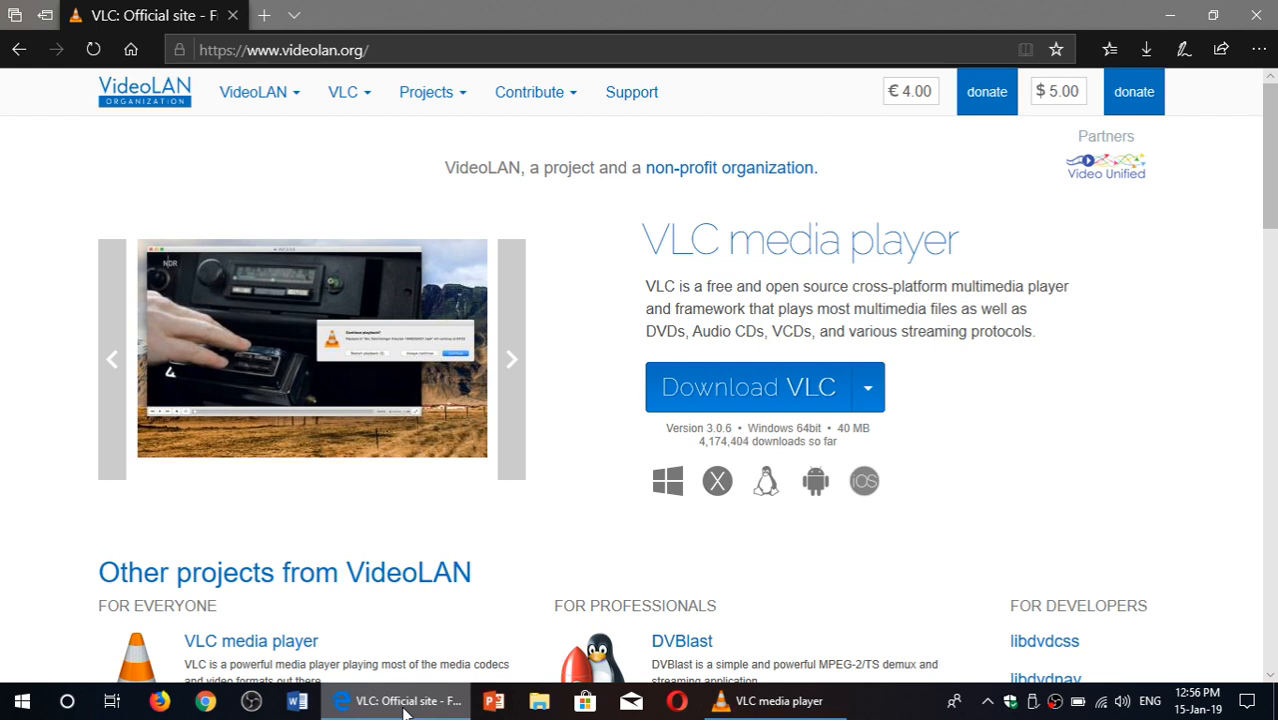
{"action": "left_click", "coordinate": [512, 360]}
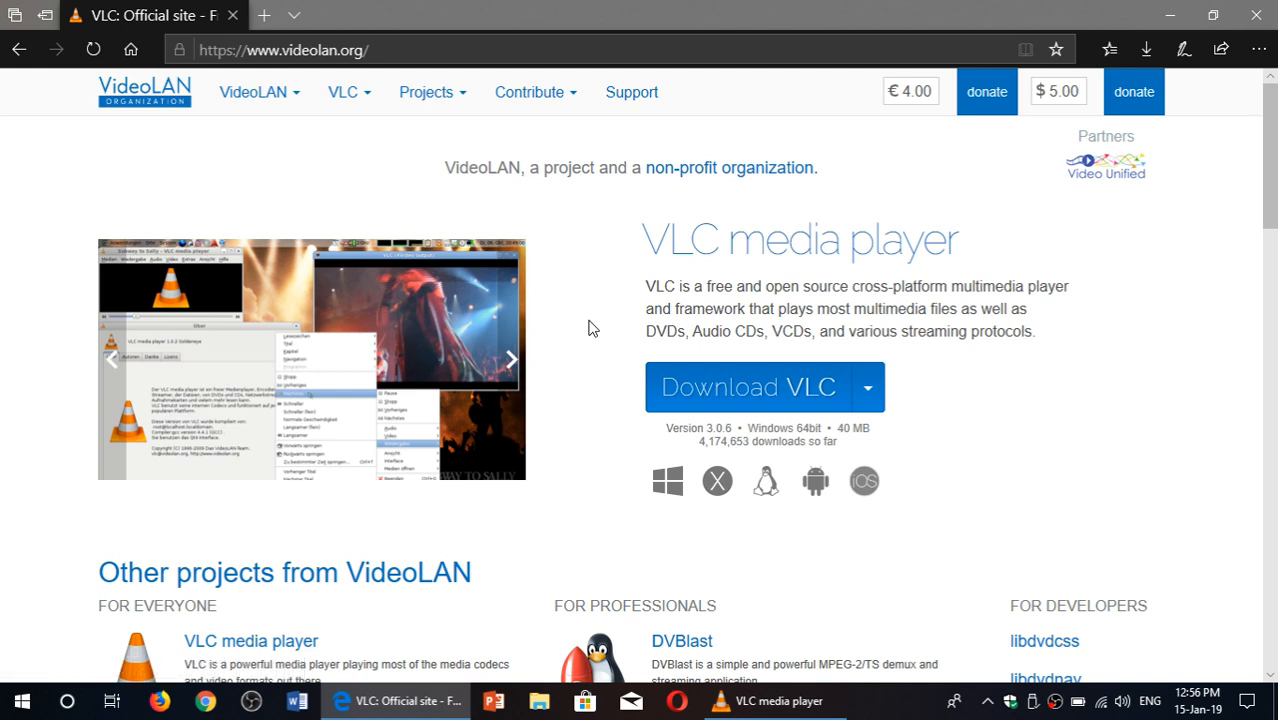
{"action": "left_click", "coordinate": [512, 360]}
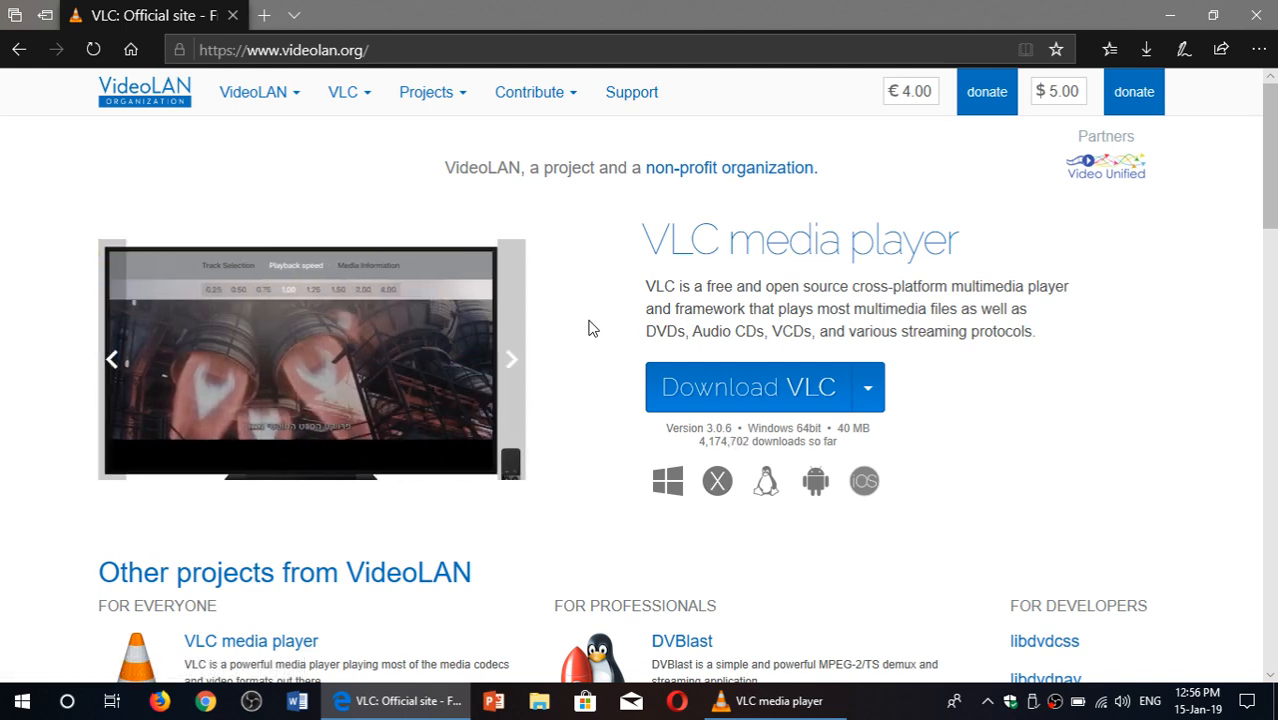
{"action": "left_click", "coordinate": [512, 360]}
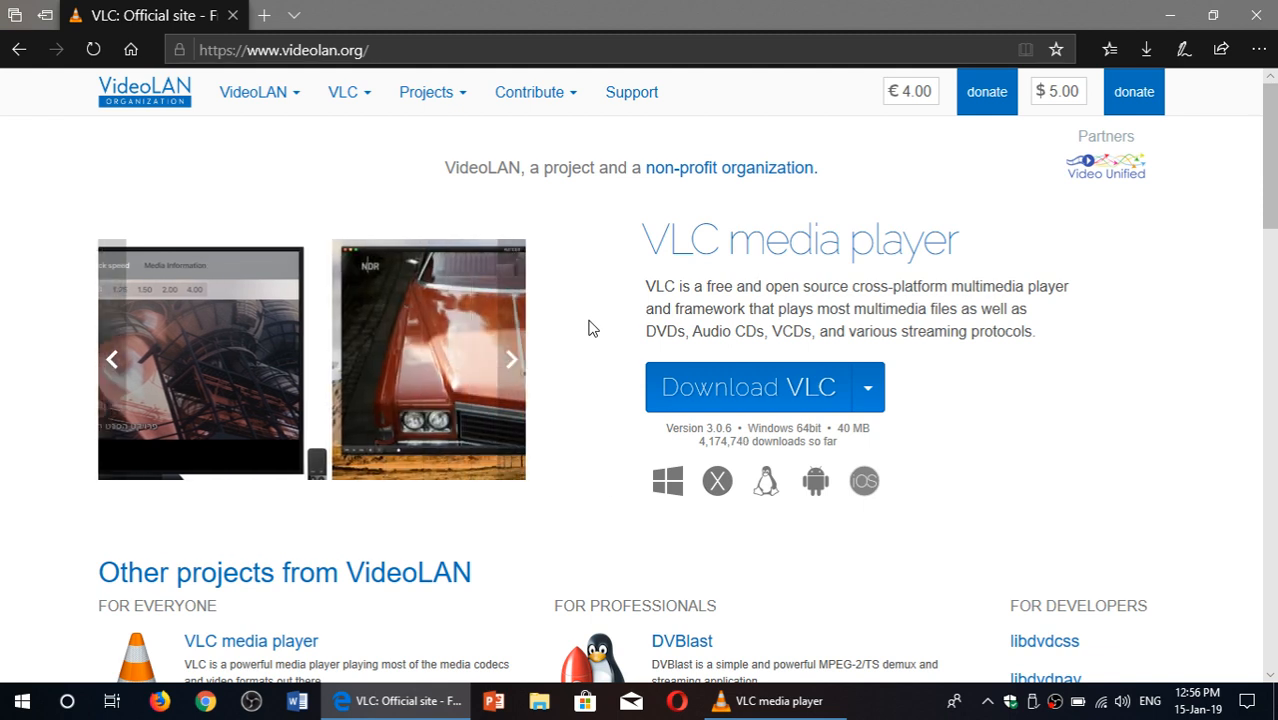
{"action": "left_click", "coordinate": [512, 360]}
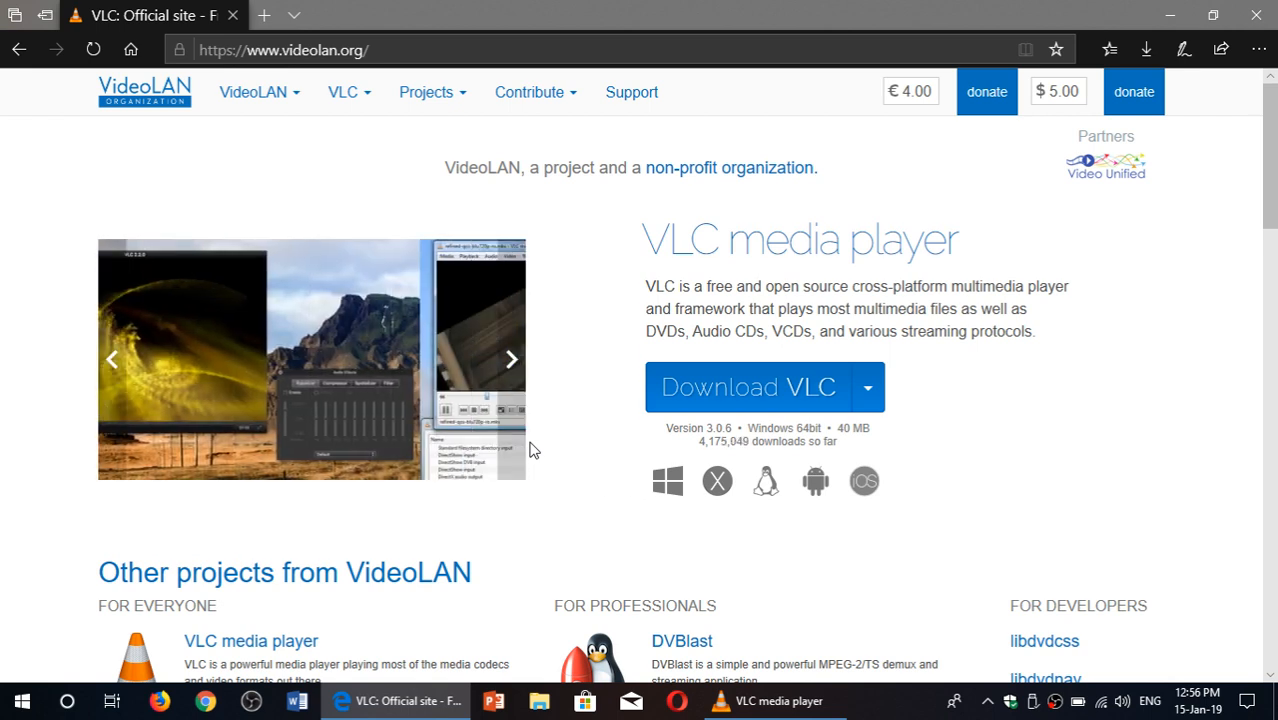
{"action": "left_click", "coordinate": [512, 360]}
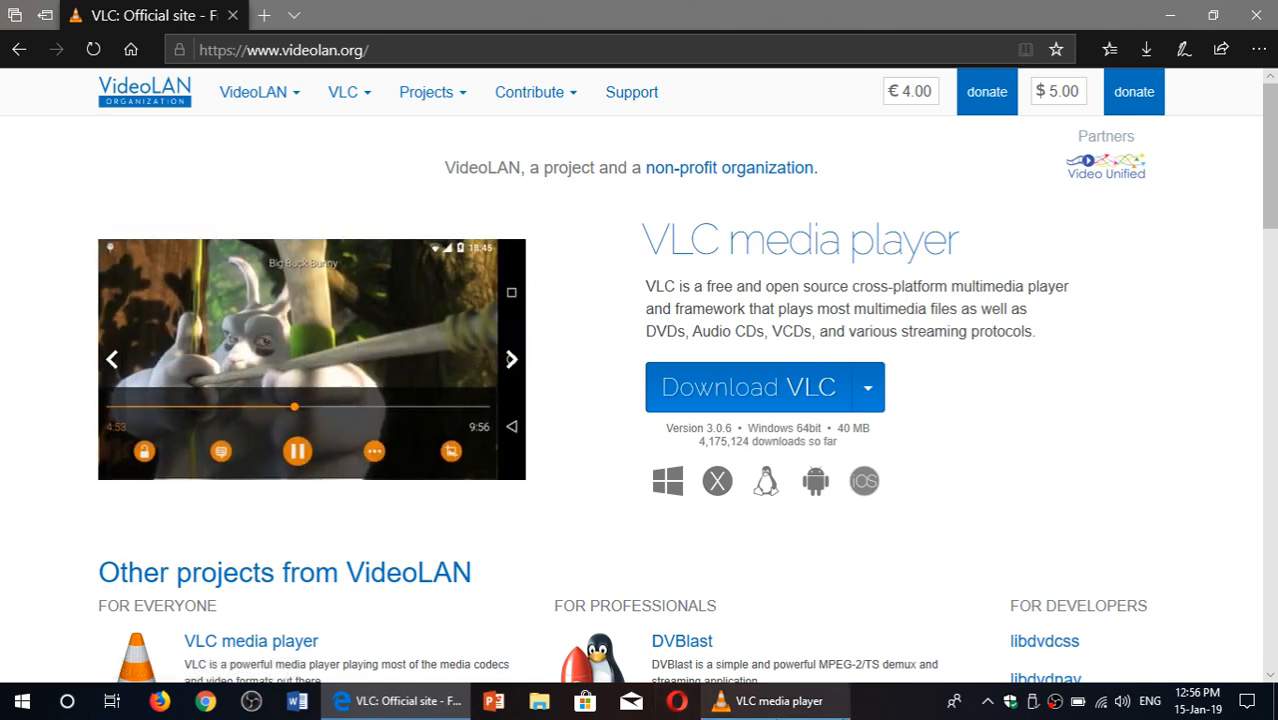
{"action": "left_click", "coordinate": [778, 700]}
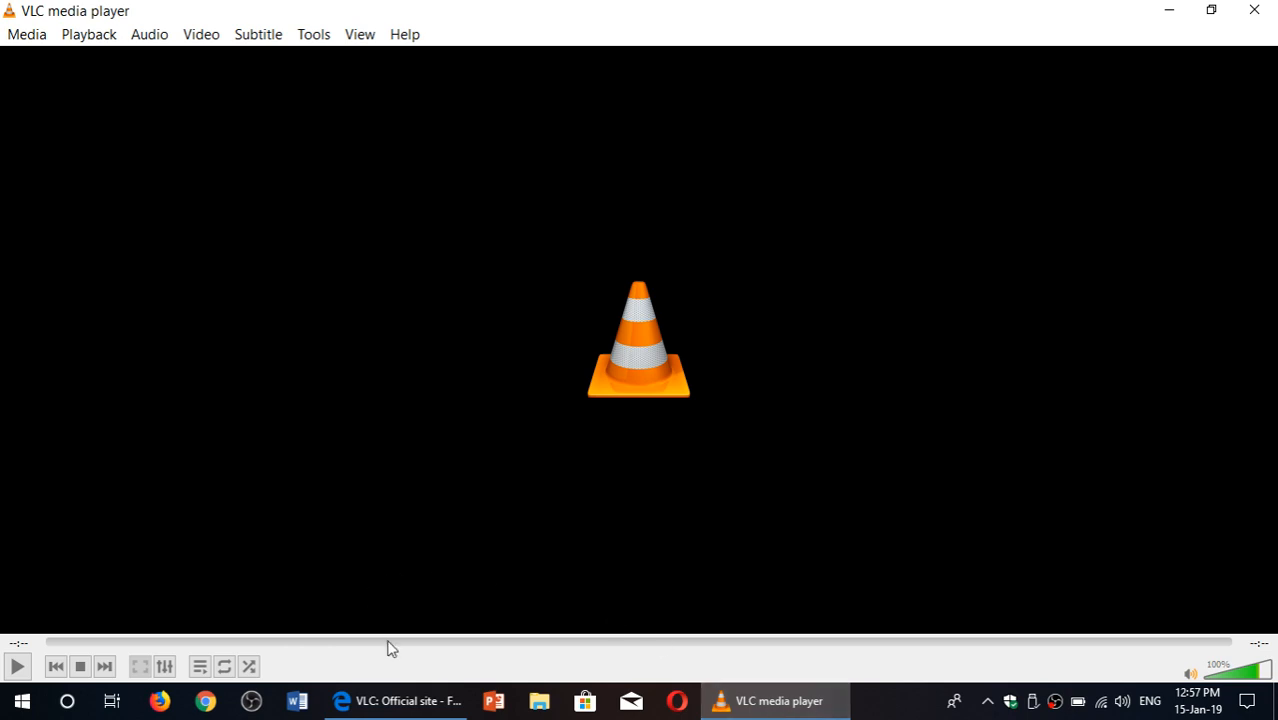
{"action": "left_click", "coordinate": [396, 700]}
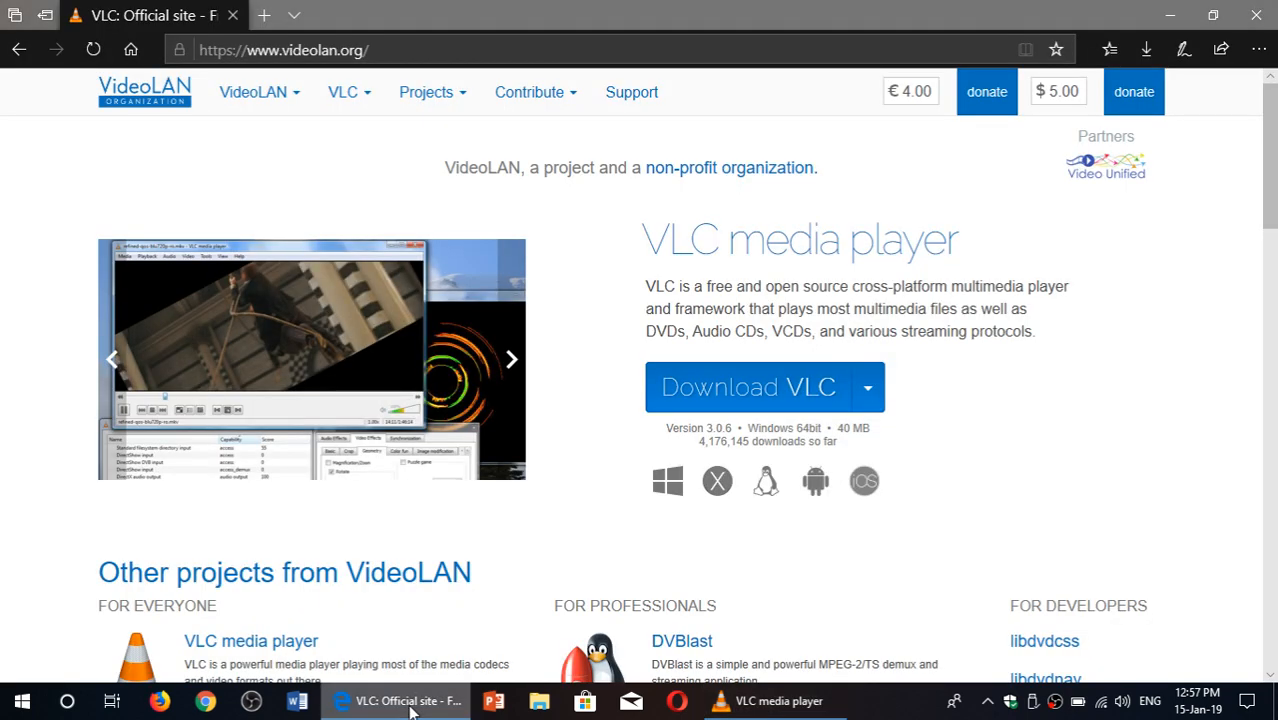